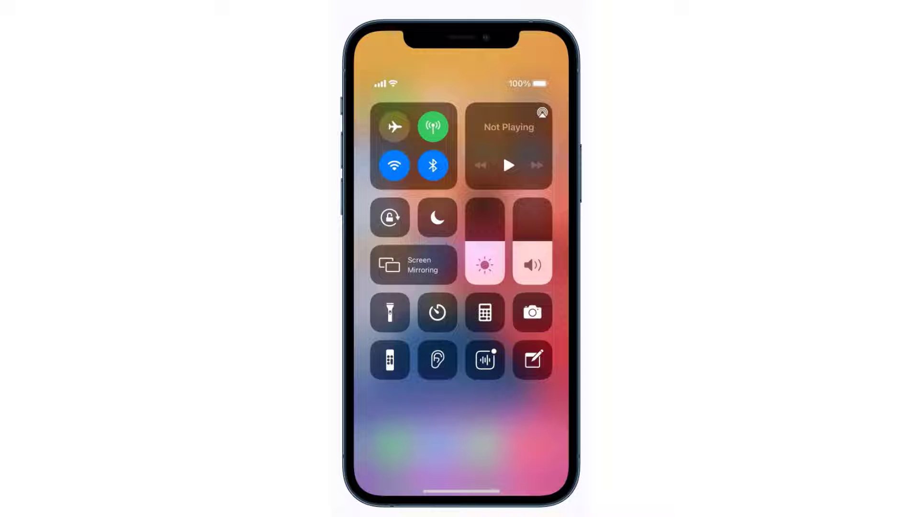
# - Switch Airplane Mode on in Control Center, wait about ten seconds, then switch it off
pyautogui.click(394, 126)
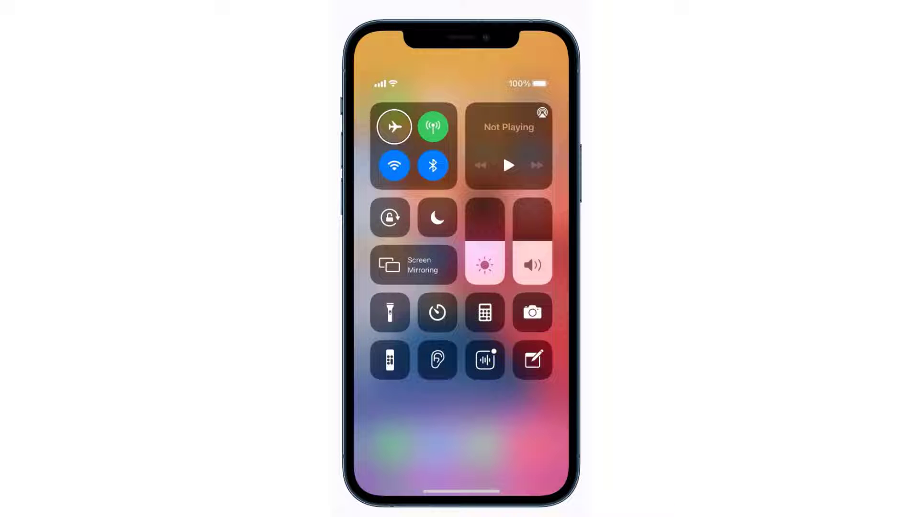
pyautogui.click(394, 126)
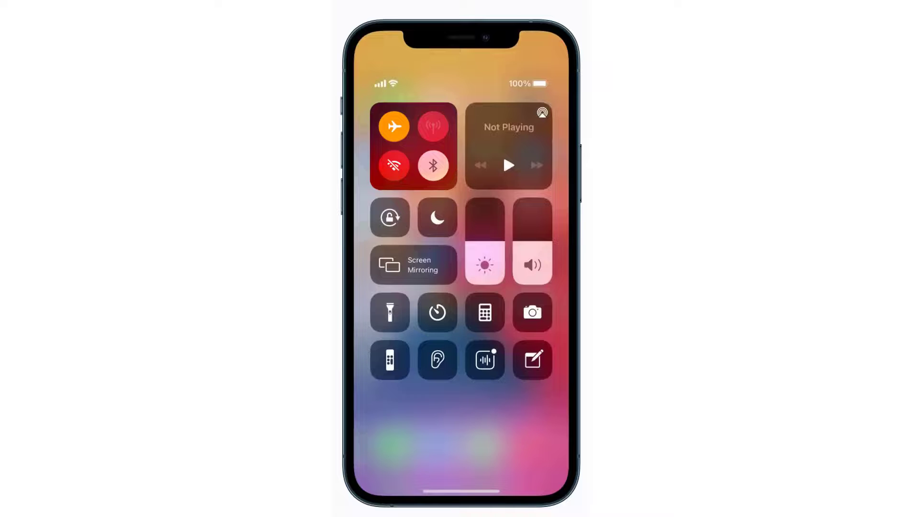
pyautogui.click(393, 126)
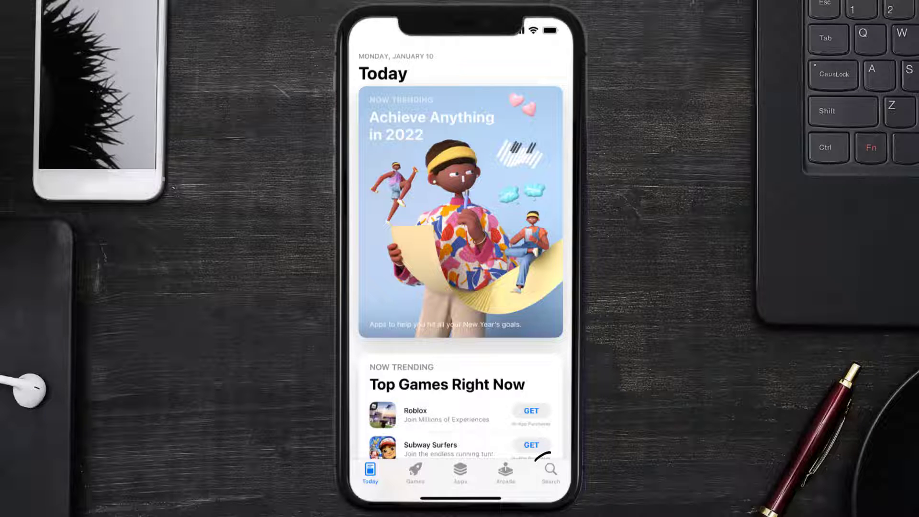
# - Search the App Store for 'vodafone app' and update My Vodafone (UK)
pyautogui.click(548, 470)
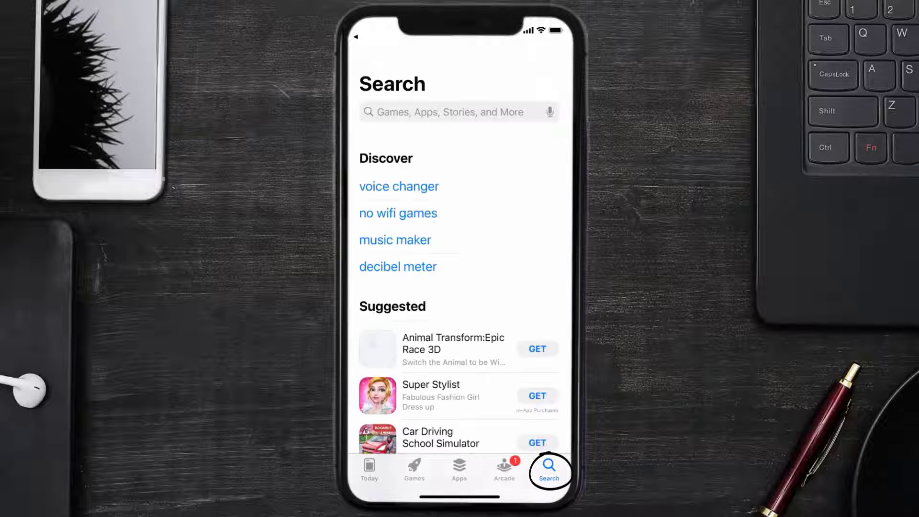
pyautogui.write('vodafone app')
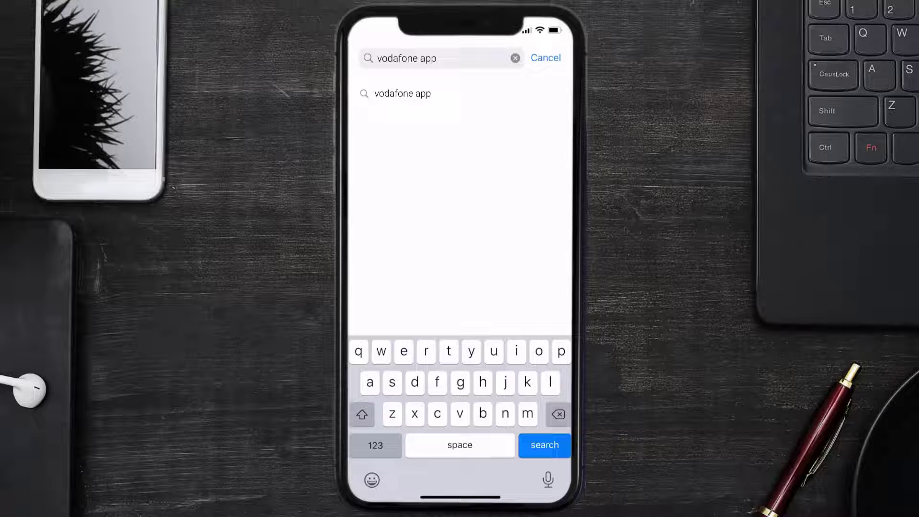
pyautogui.click(543, 445)
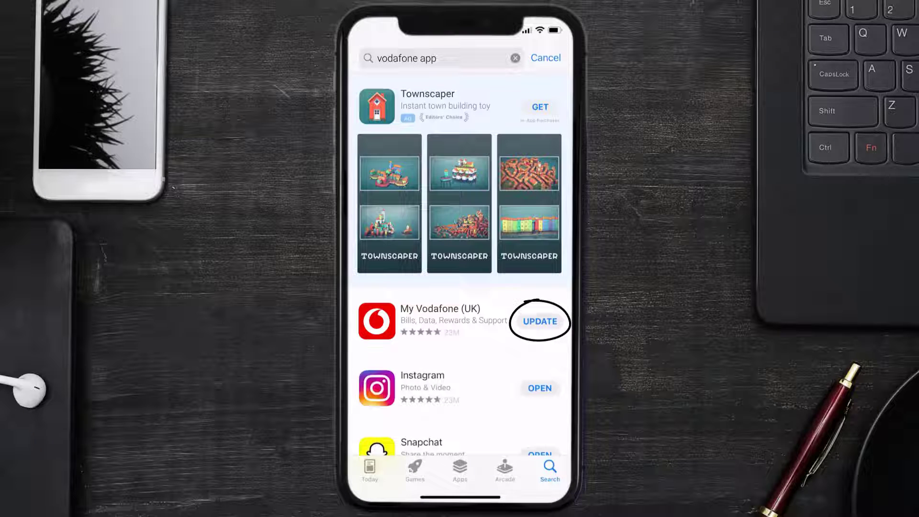
pyautogui.click(538, 322)
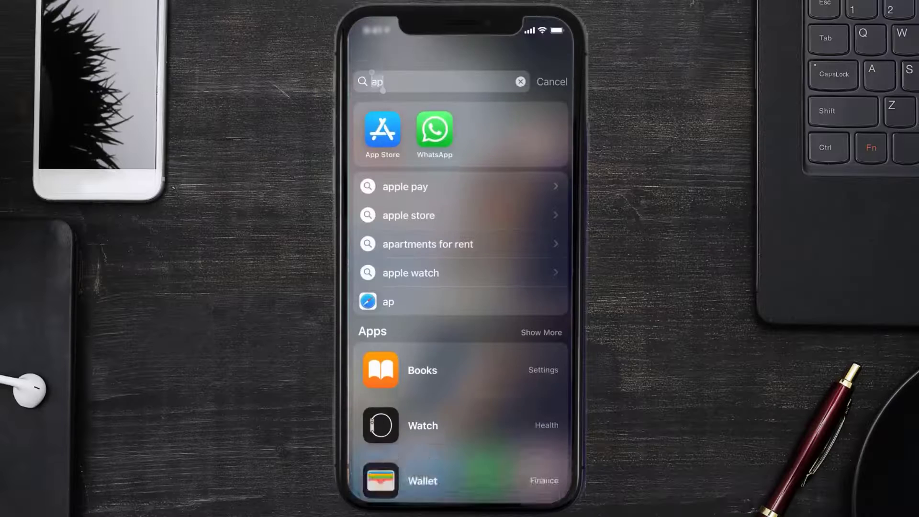
# - Open Settings from Spotlight and go to General > iPhone Storage > My Vodafone
pyautogui.write('settings')
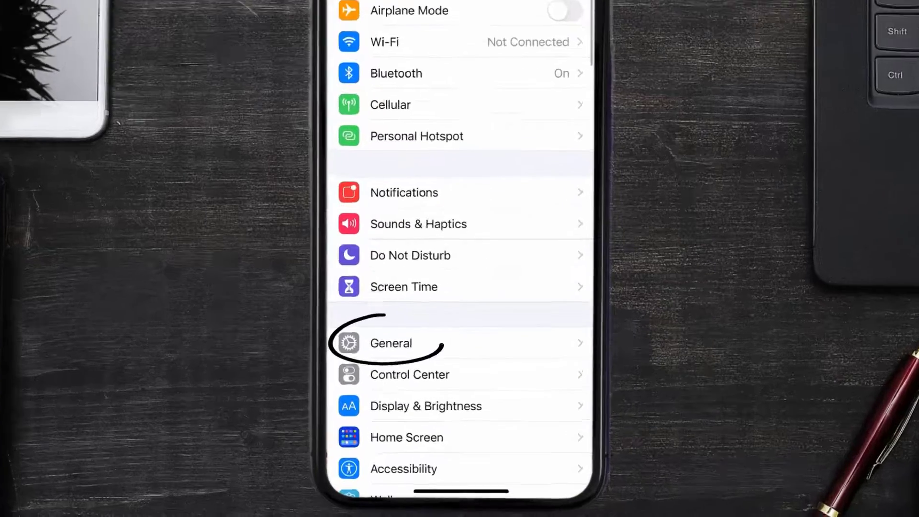
pyautogui.click(390, 343)
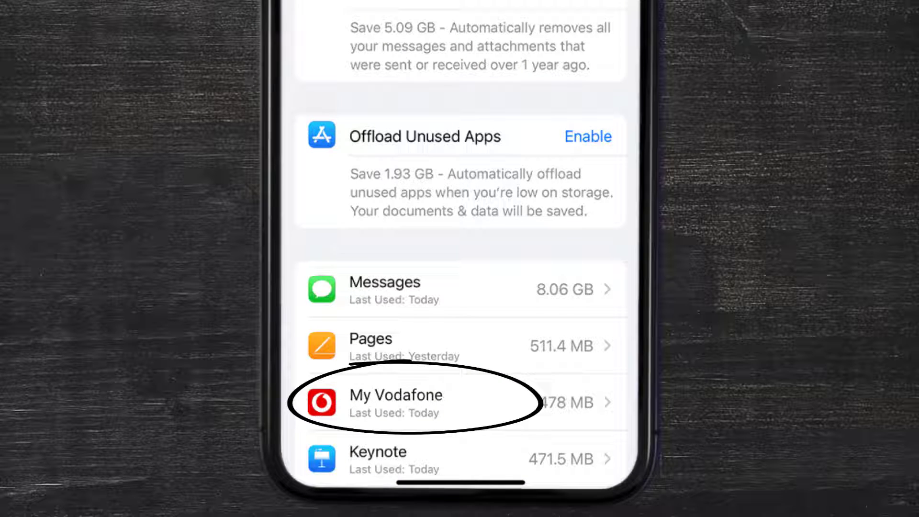
pyautogui.click(397, 403)
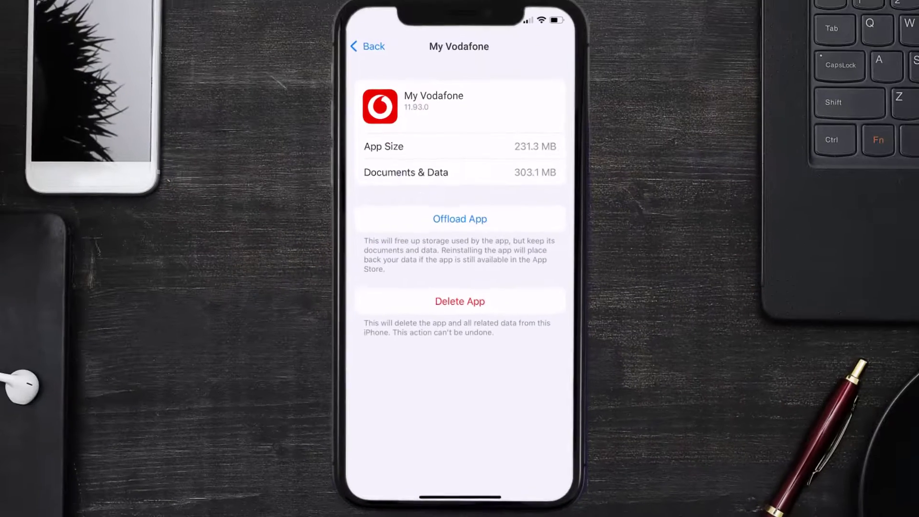
# - Offload My Vodafone with confirmation, reinstall it, then choose Delete App
pyautogui.click(460, 224)
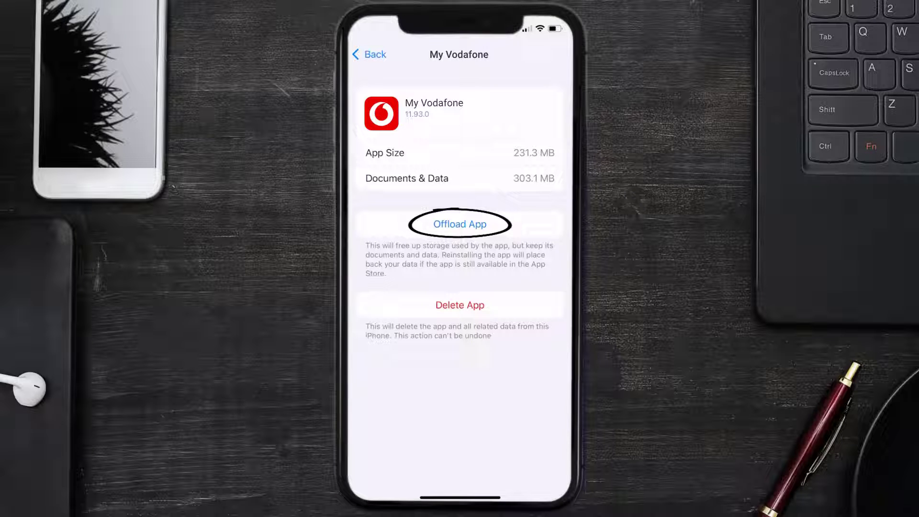
pyautogui.click(460, 224)
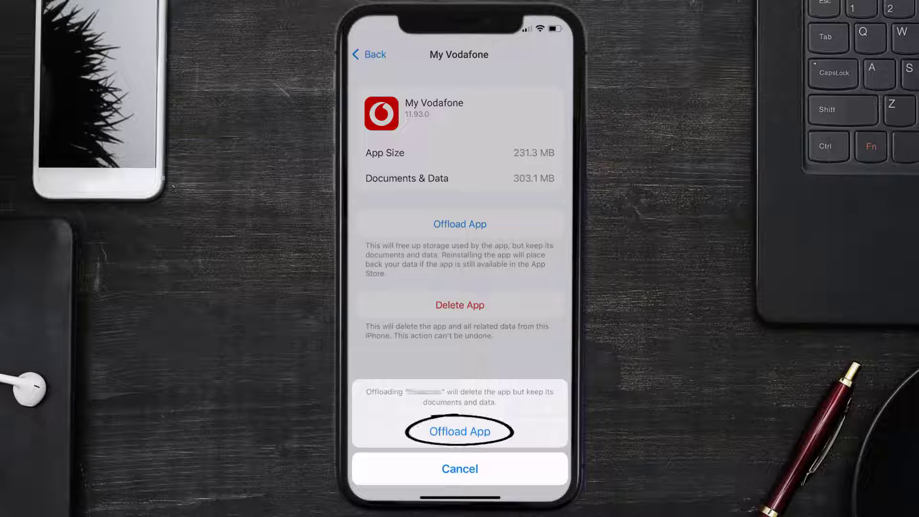
pyautogui.click(460, 432)
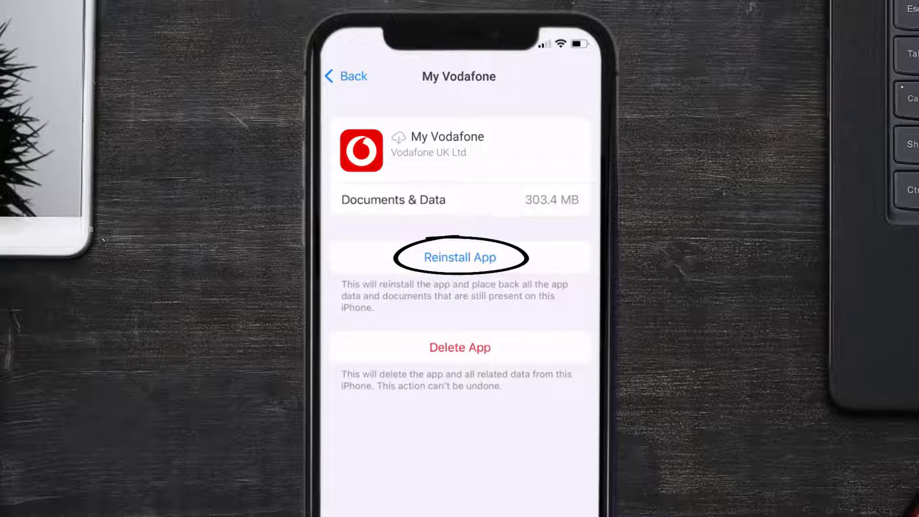
pyautogui.click(460, 257)
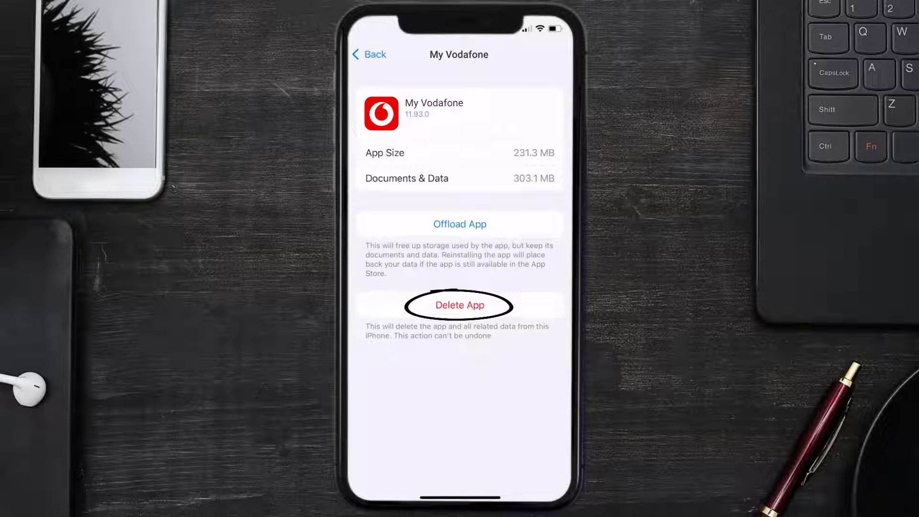
pyautogui.click(460, 305)
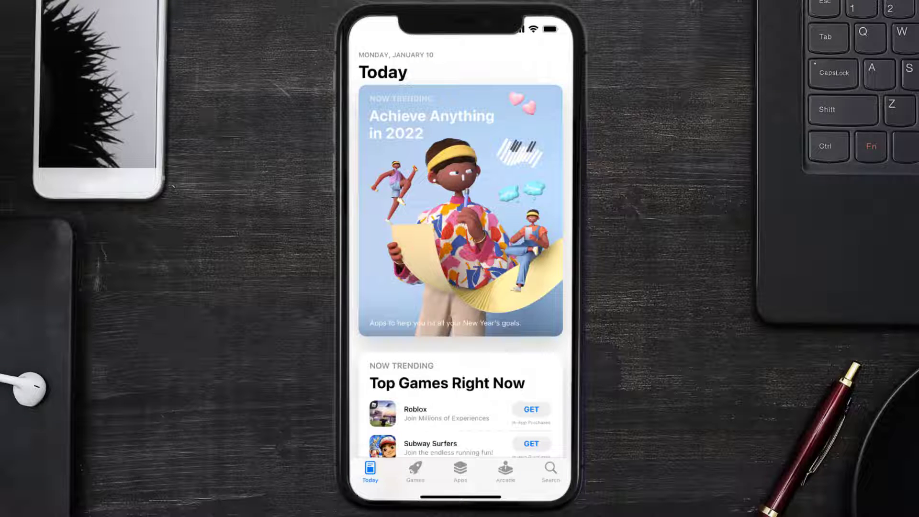
# - Search the App Store for 'vodafone app' and get My Vodafone (UK) again
pyautogui.click(549, 472)
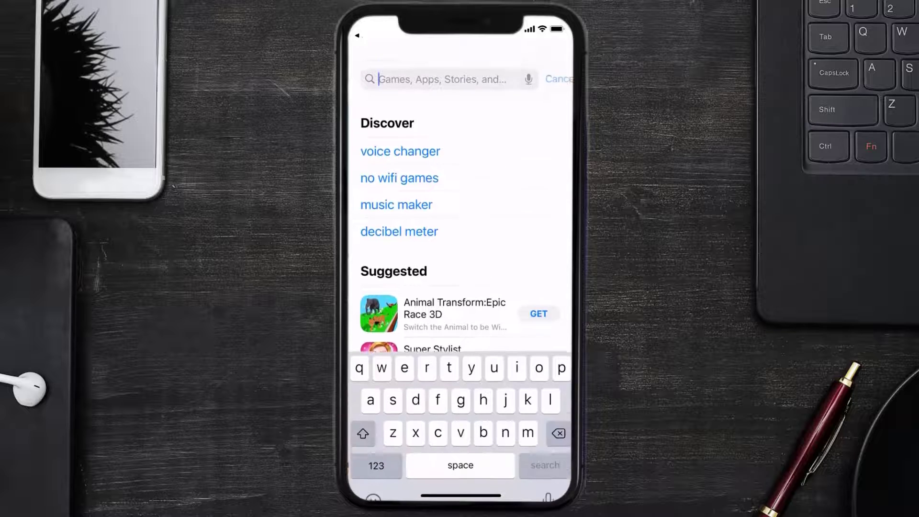
pyautogui.write('vodafone app')
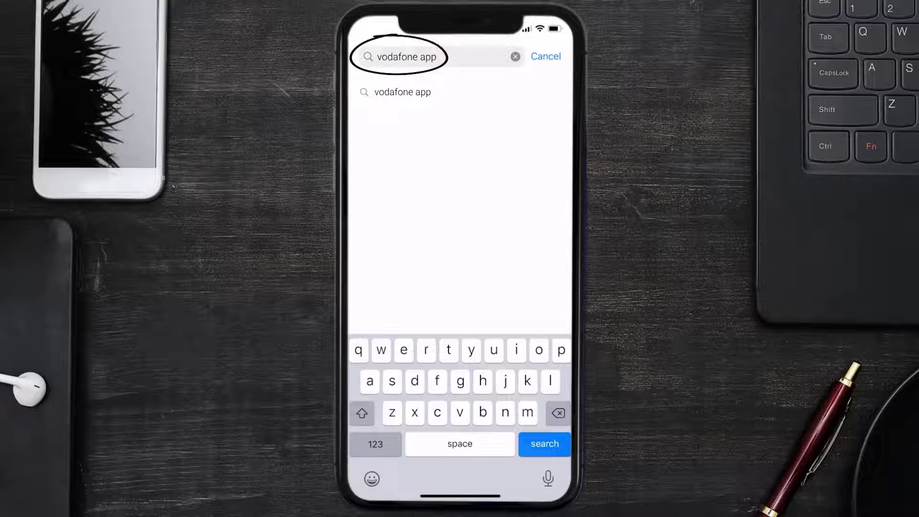
pyautogui.click(544, 444)
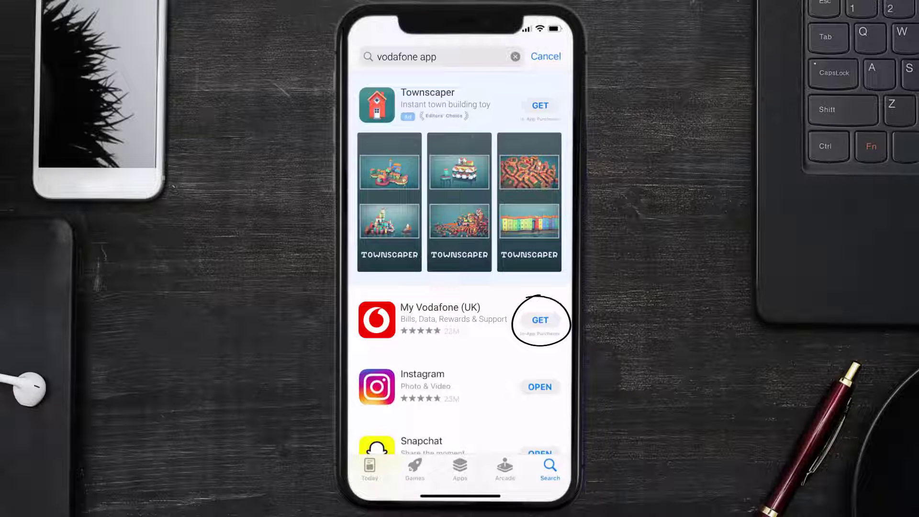
pyautogui.click(540, 320)
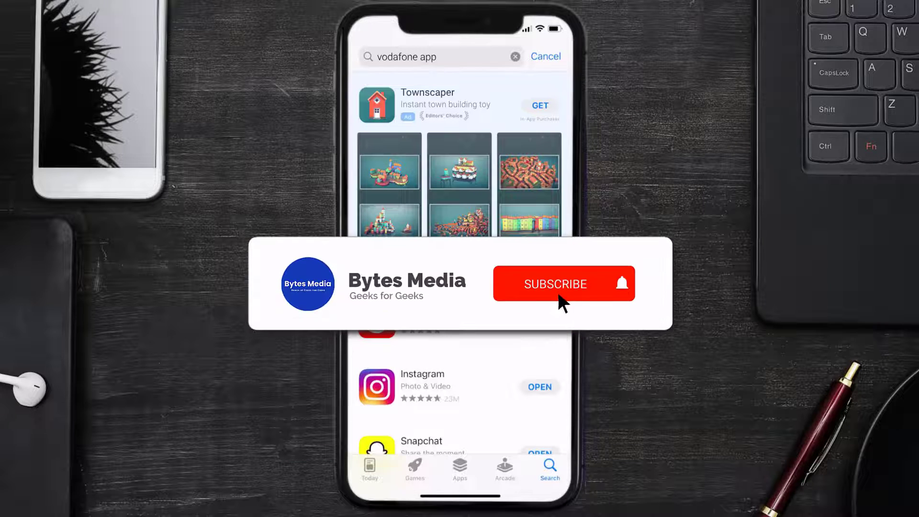
pyautogui.click(564, 284)
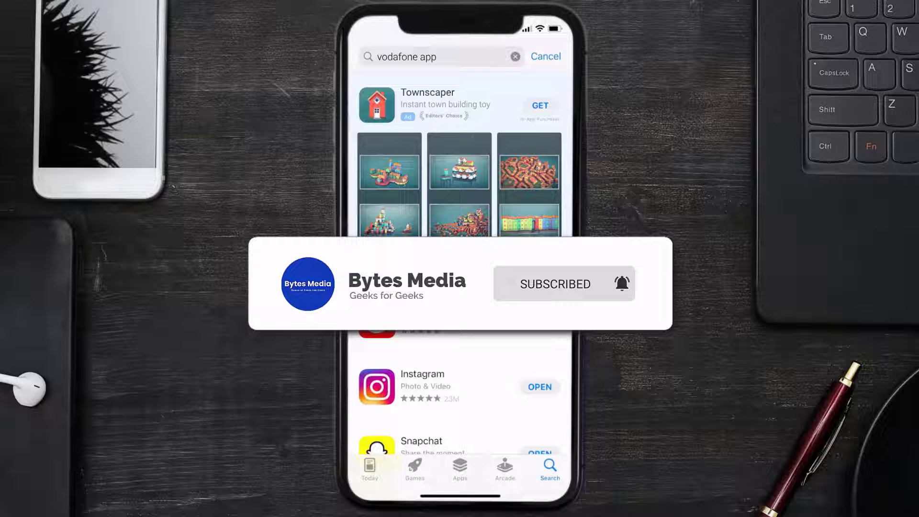